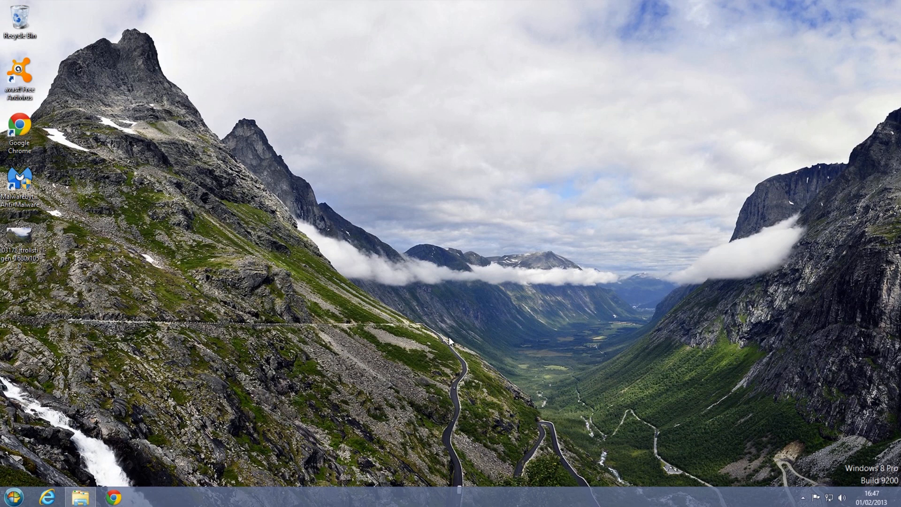
mouse_move(173, 237)
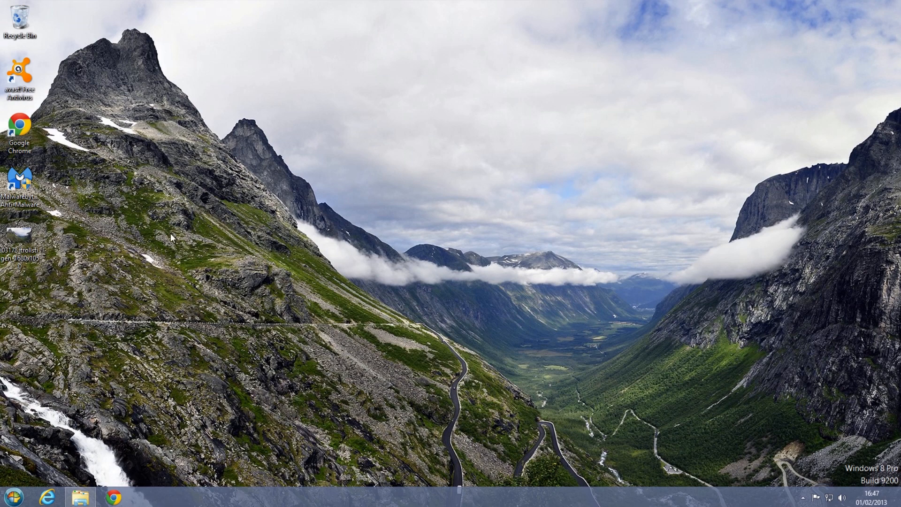
mouse_move(202, 390)
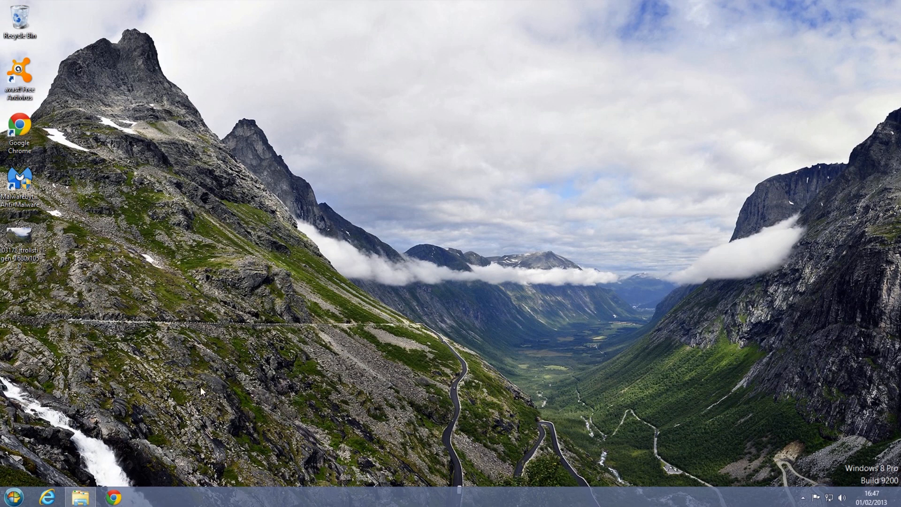
mouse_move(125, 393)
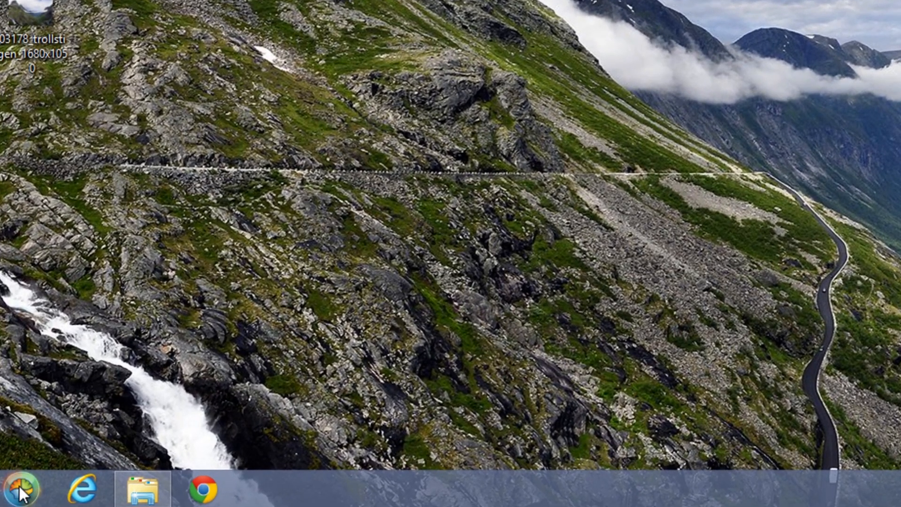
Step: Restart the computer from the Start menu's shutdown choices
click(21, 493)
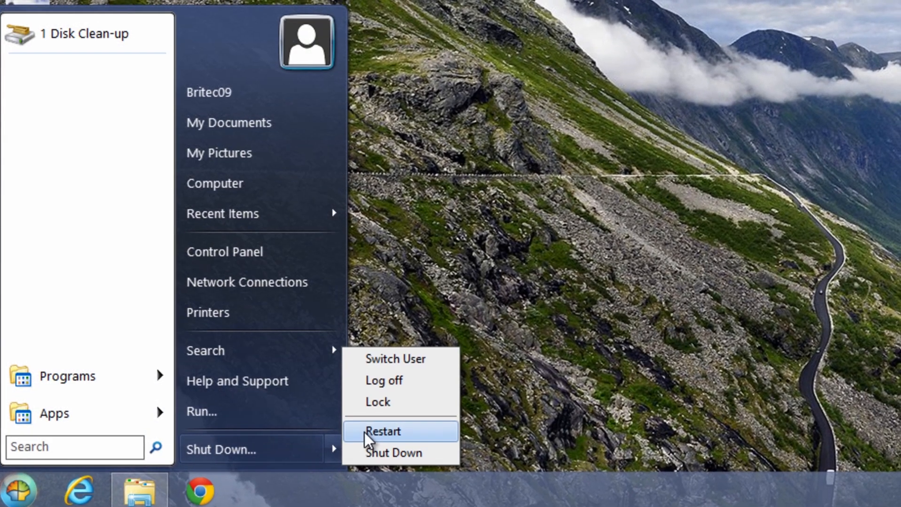
click(383, 431)
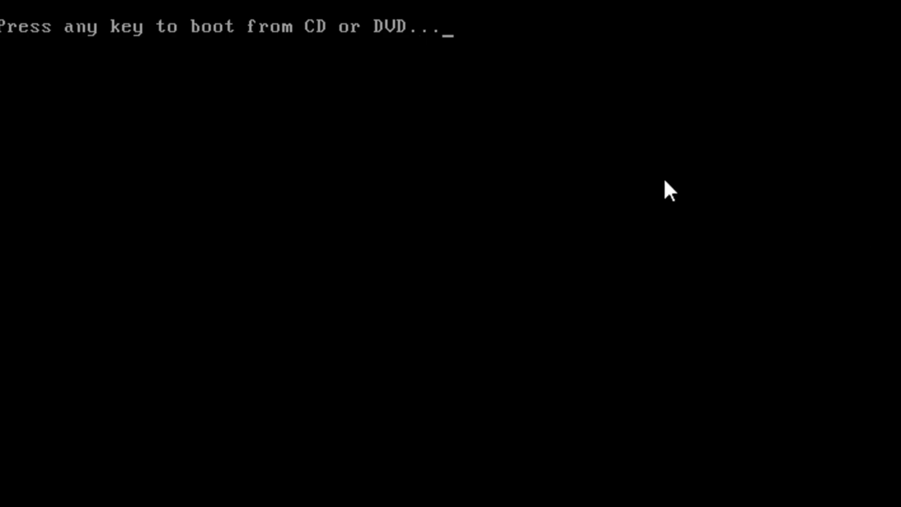
Step: Boot from the installation disc and accept English (United Kingdom) language settings
key(enter)
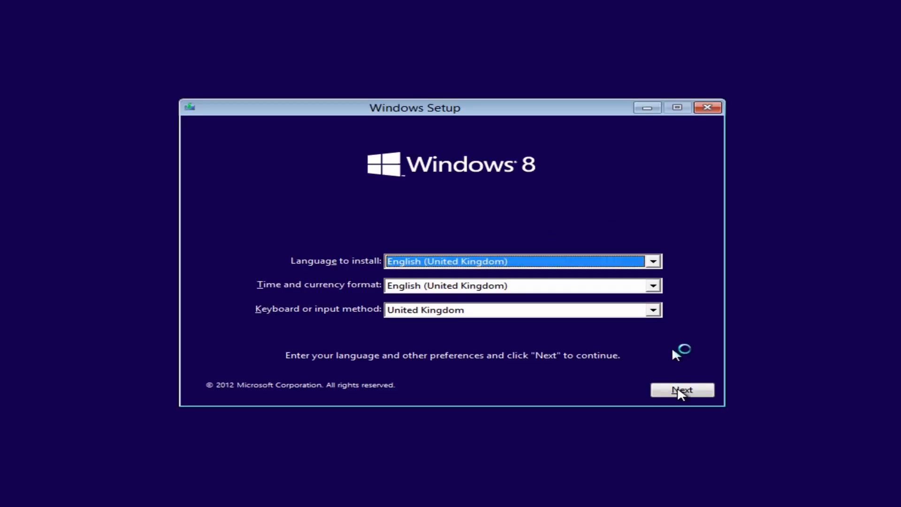
click(681, 390)
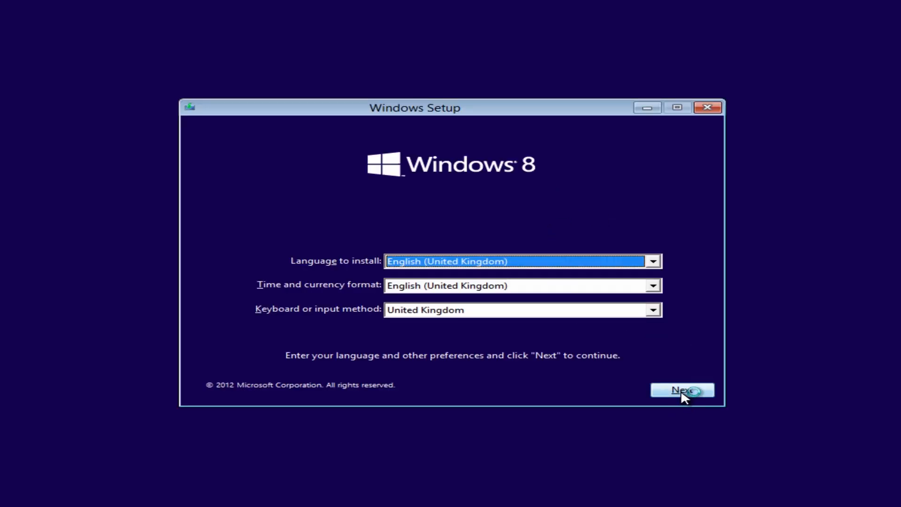
click(682, 391)
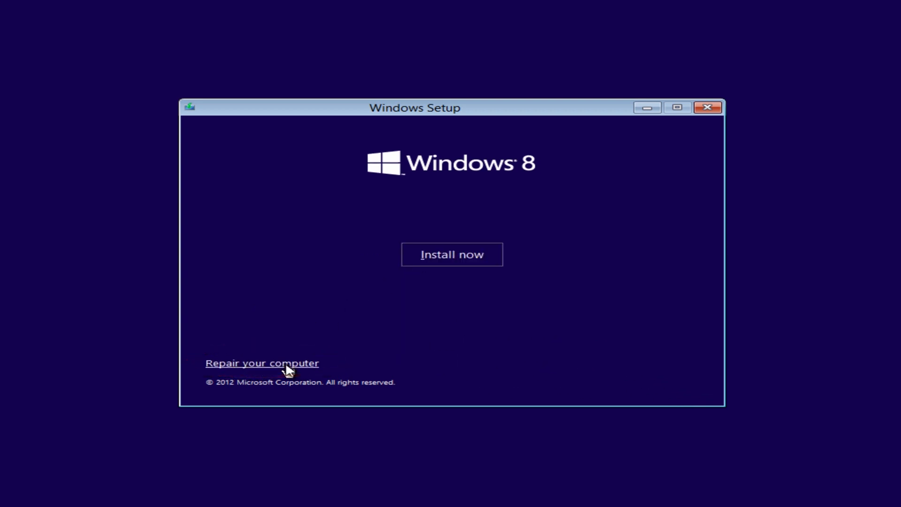
Step: Choose Repair your computer to reach the recovery options
click(262, 363)
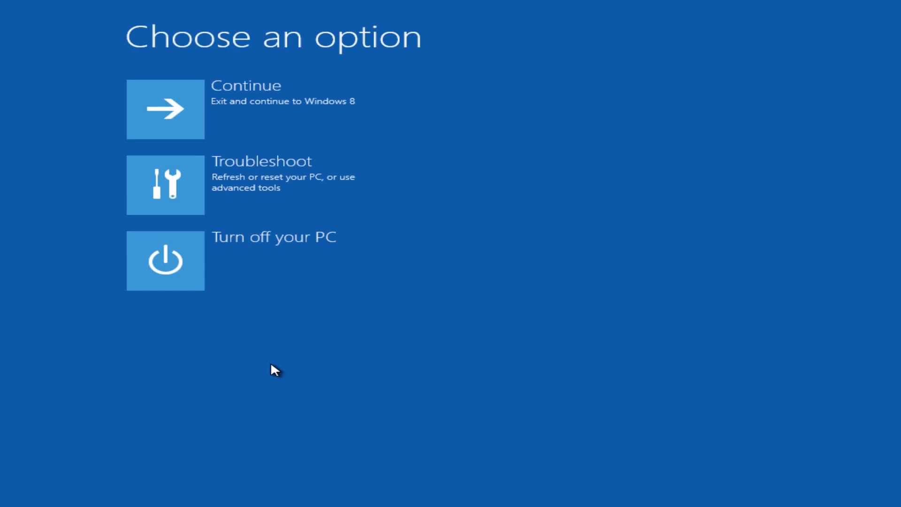
mouse_move(226, 241)
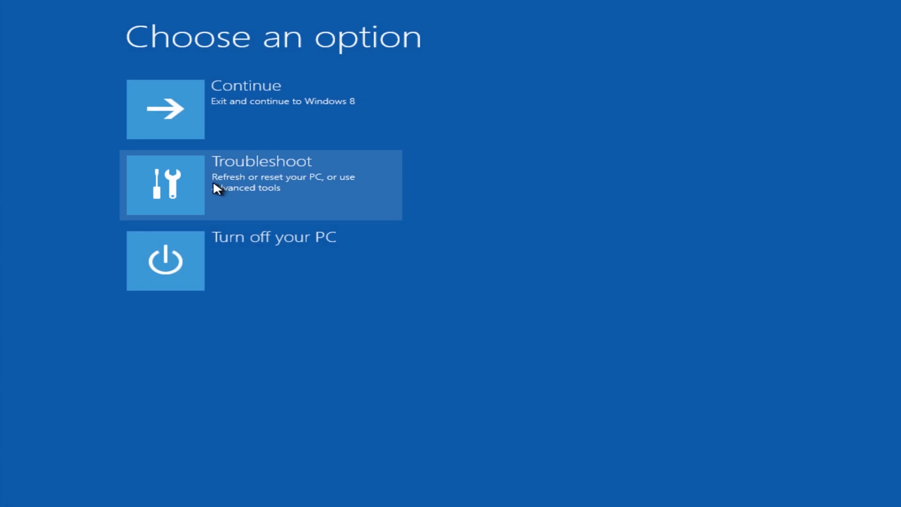
mouse_move(296, 187)
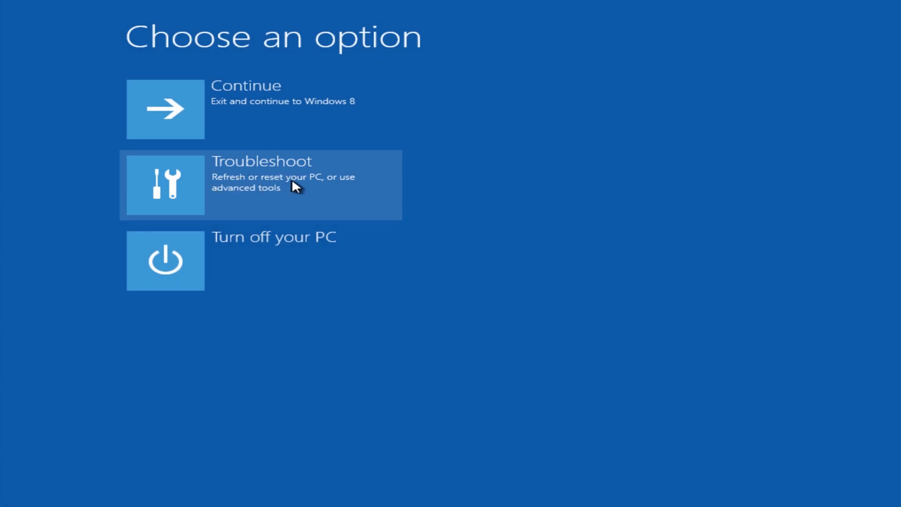
mouse_move(229, 194)
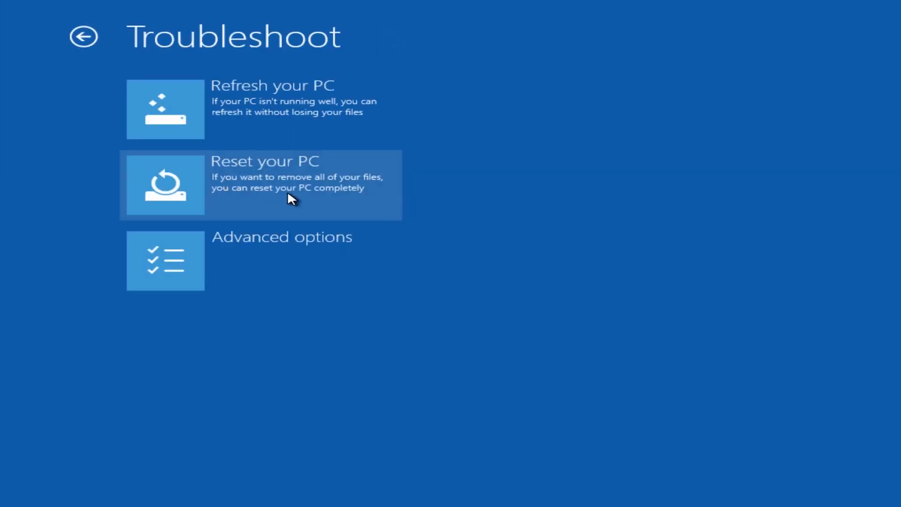
mouse_move(191, 144)
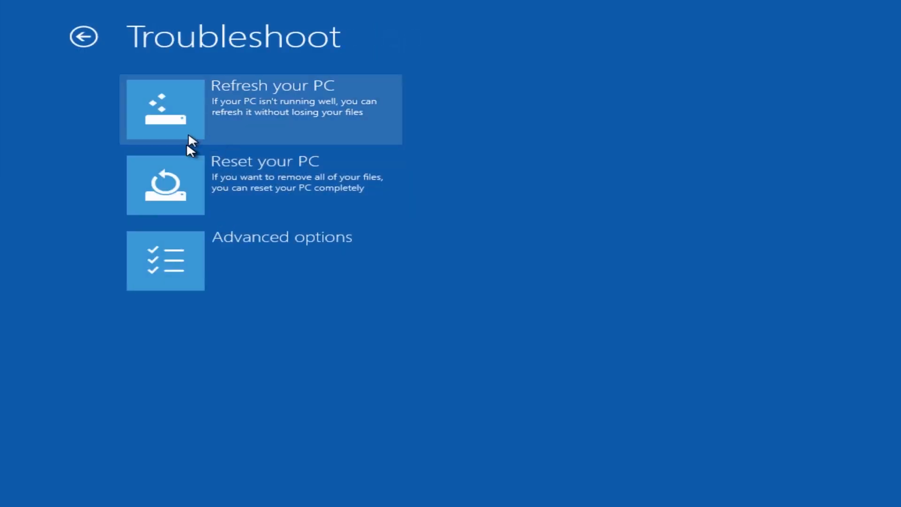
mouse_move(247, 109)
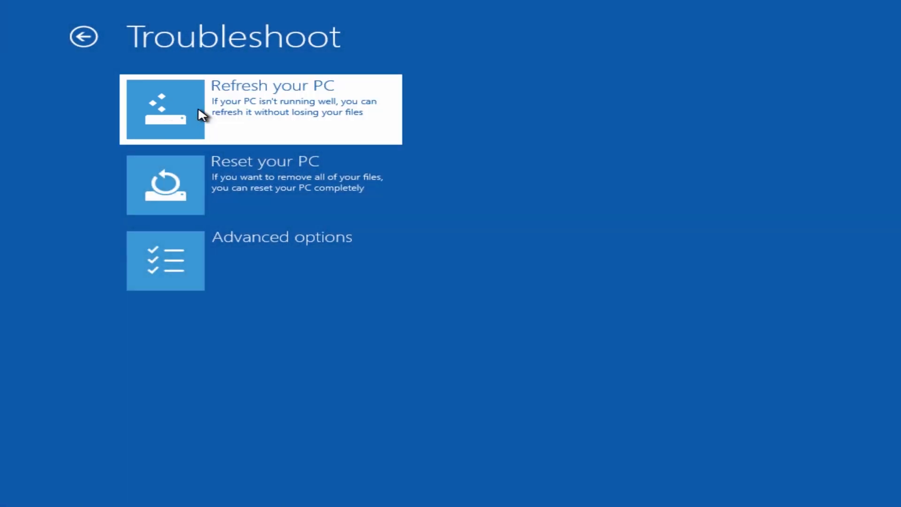
Step: Choose Refresh your PC, continue past the summary, and select Windows 8 as the target
click(259, 109)
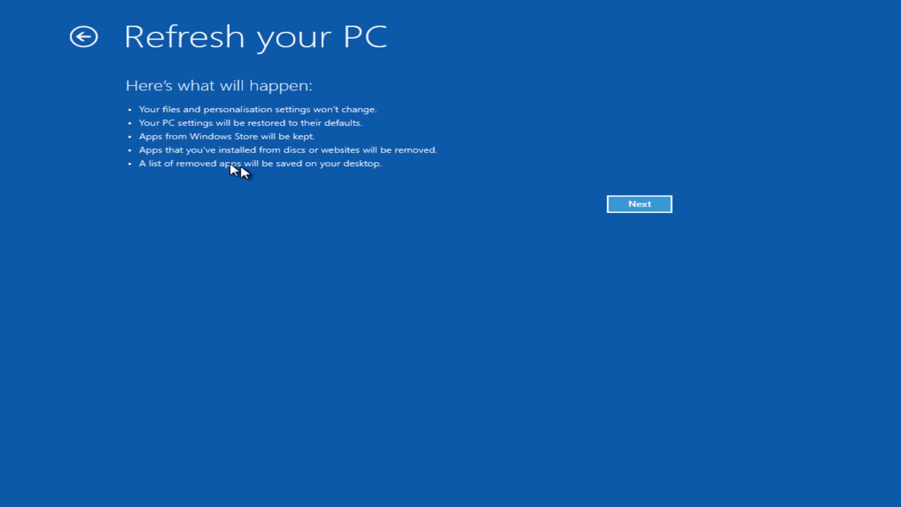
mouse_move(145, 104)
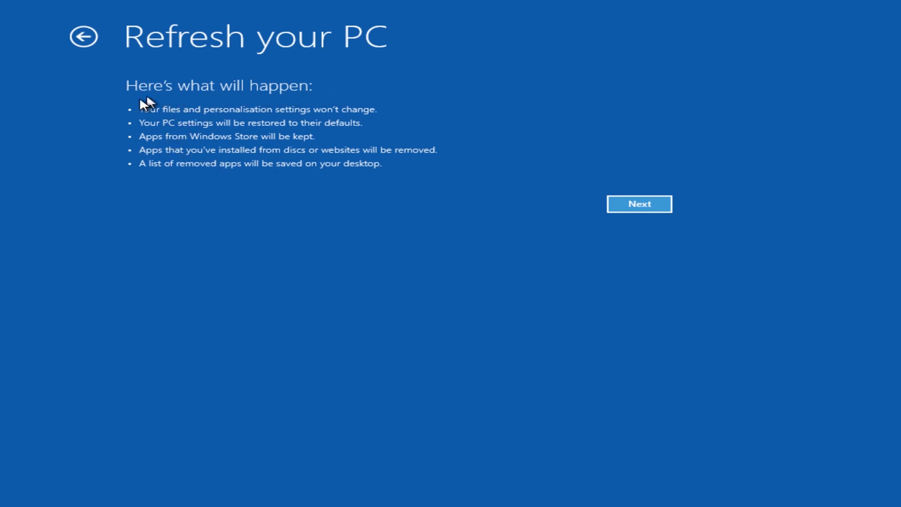
mouse_move(424, 158)
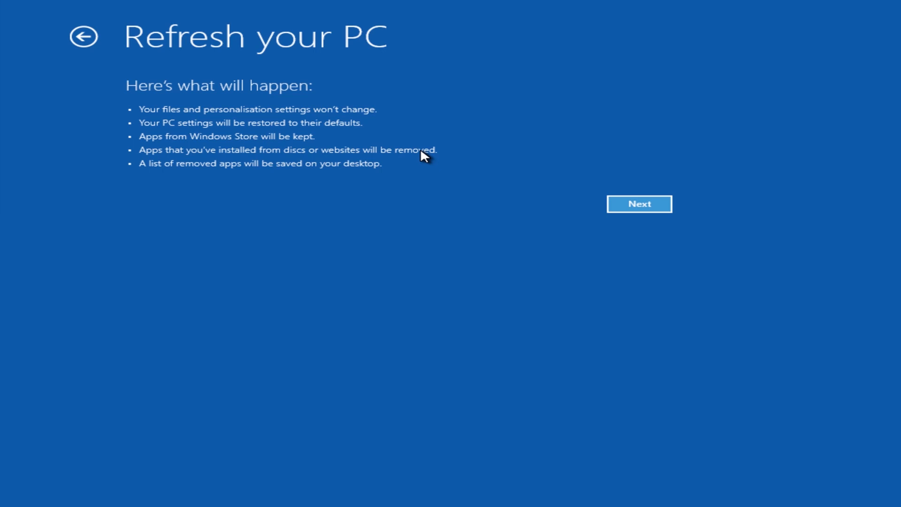
mouse_move(175, 103)
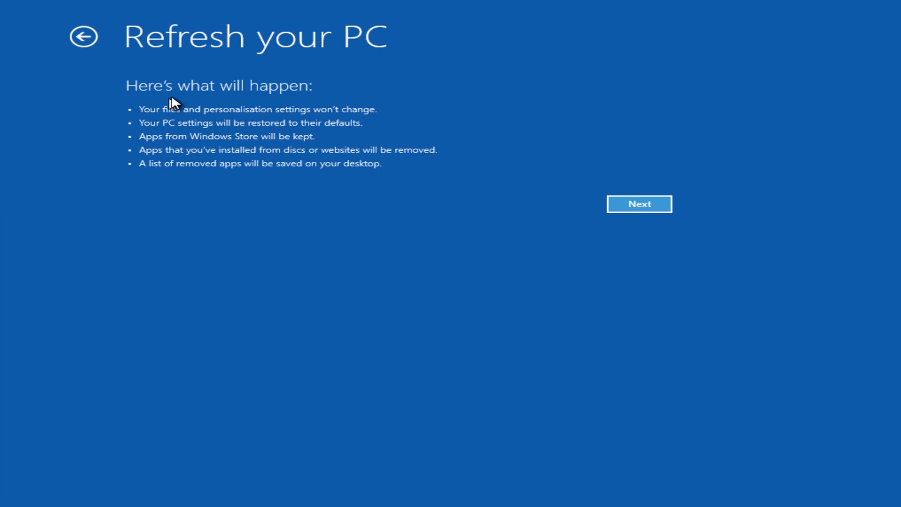
mouse_move(155, 98)
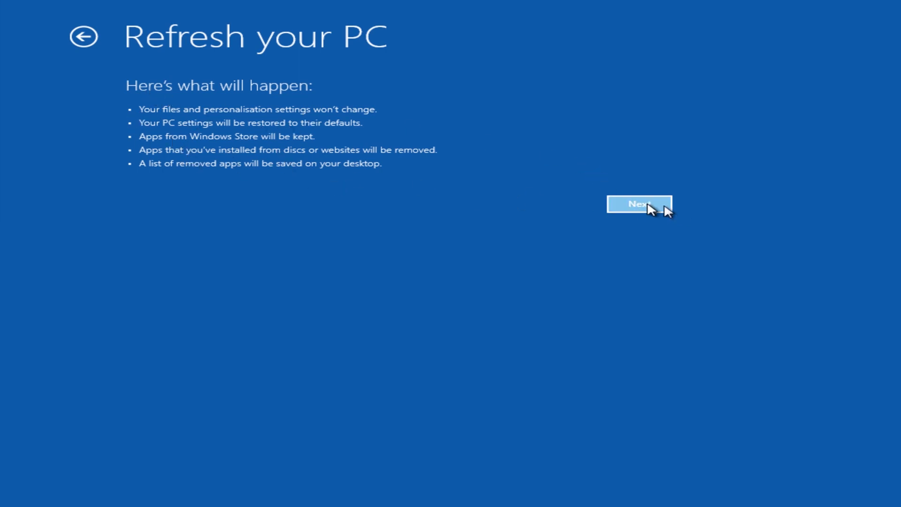
click(640, 204)
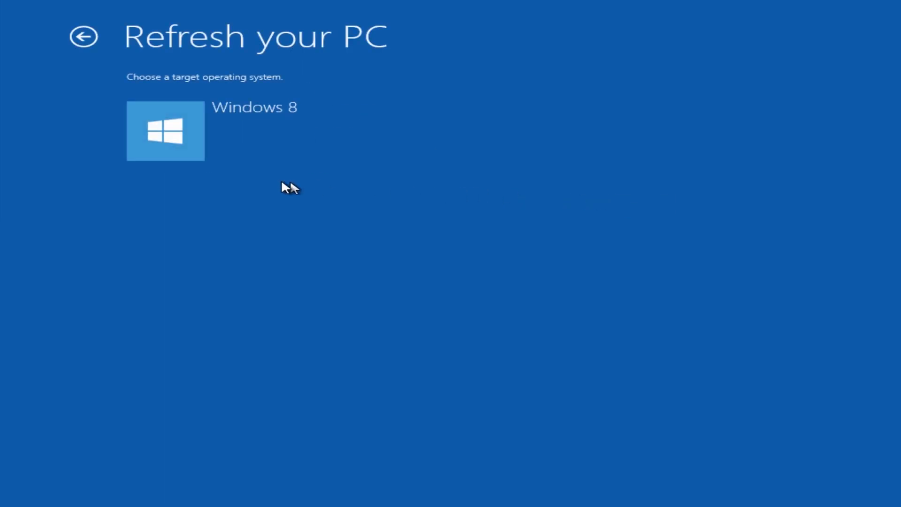
mouse_move(167, 135)
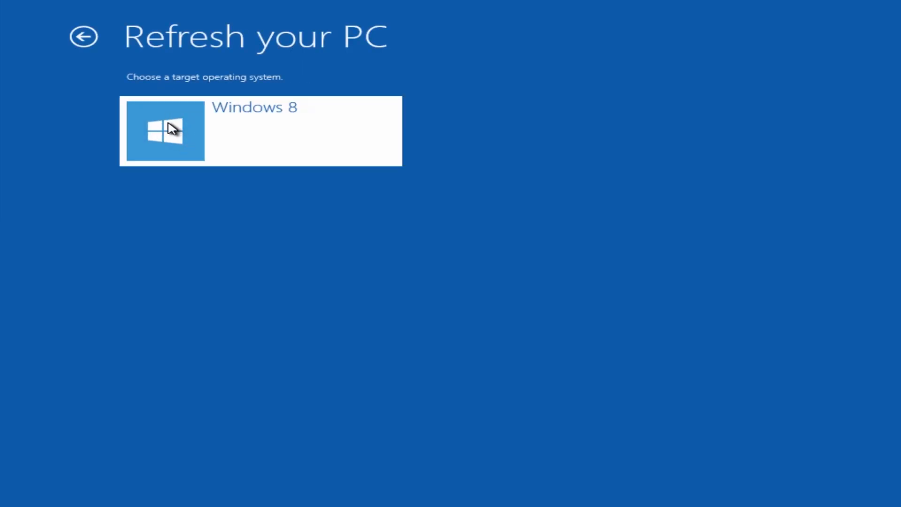
click(164, 130)
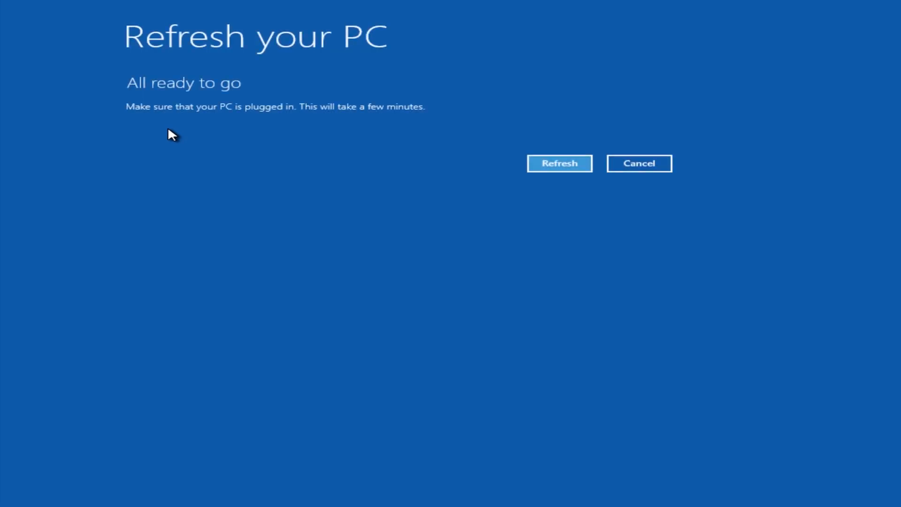
mouse_move(264, 122)
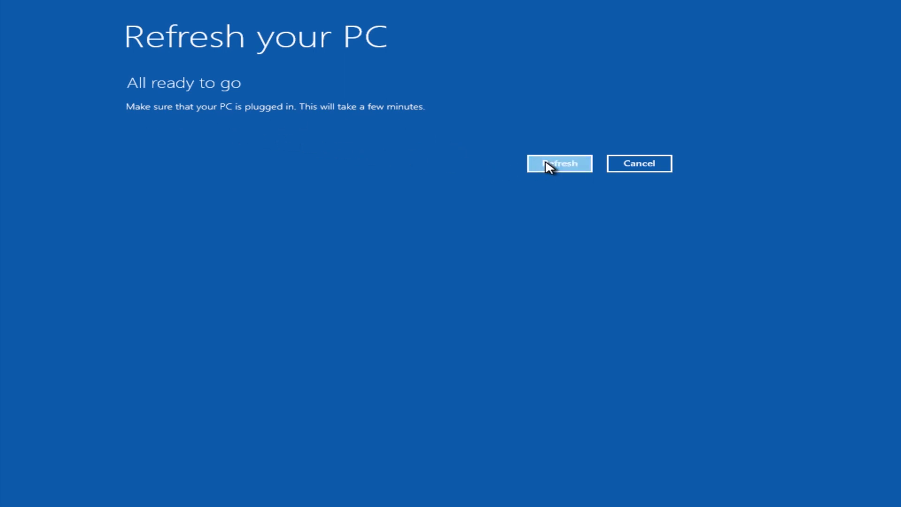
Step: Begin the PC refresh and let it run
click(558, 163)
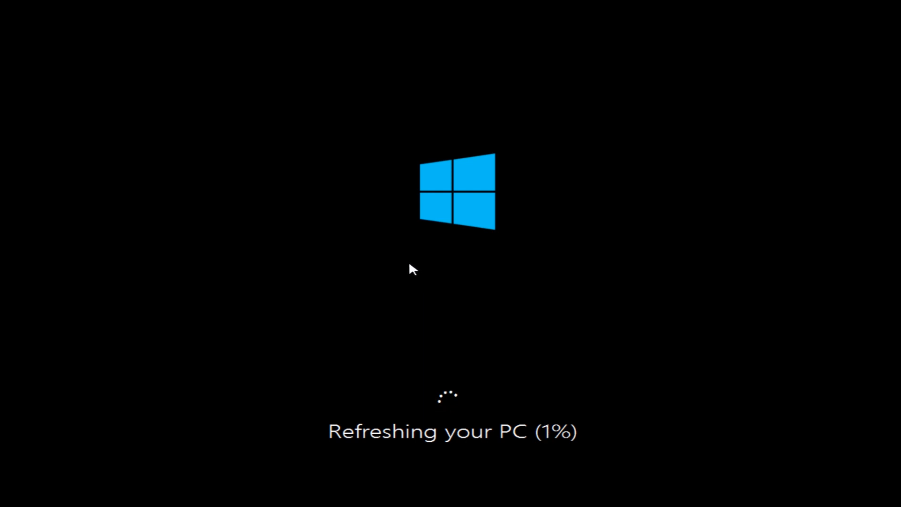
mouse_move(383, 303)
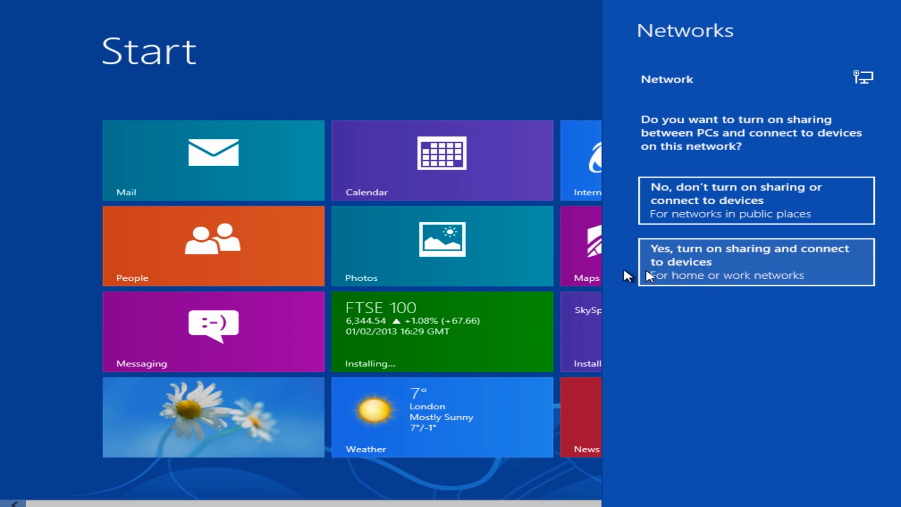
mouse_move(485, 261)
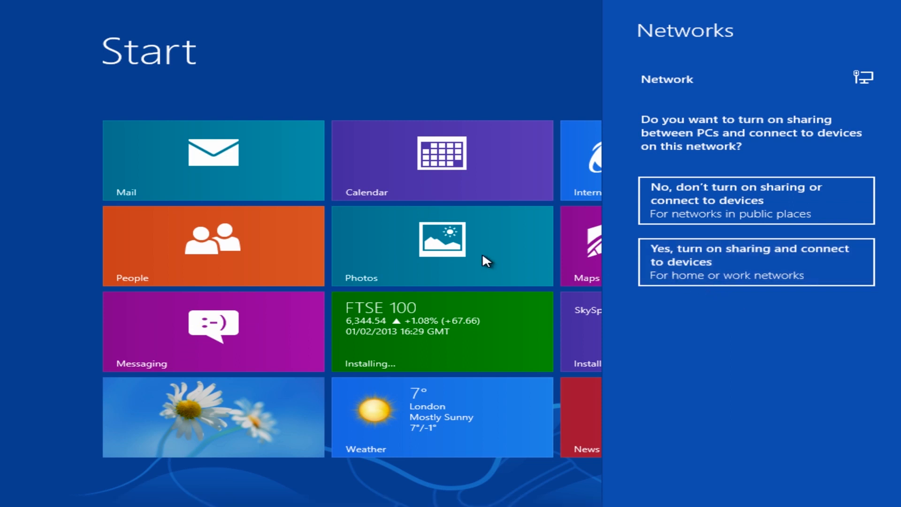
mouse_move(725, 209)
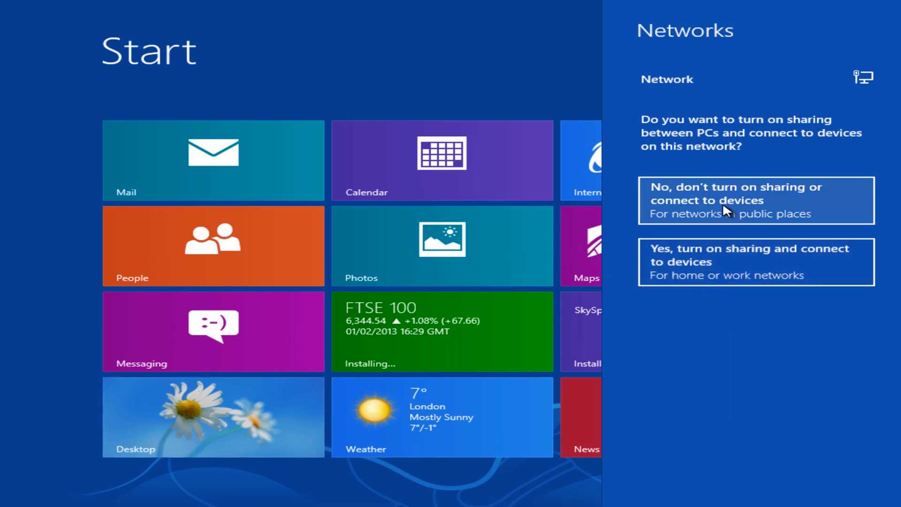
Step: Decline sharing and device connection on this network
click(753, 200)
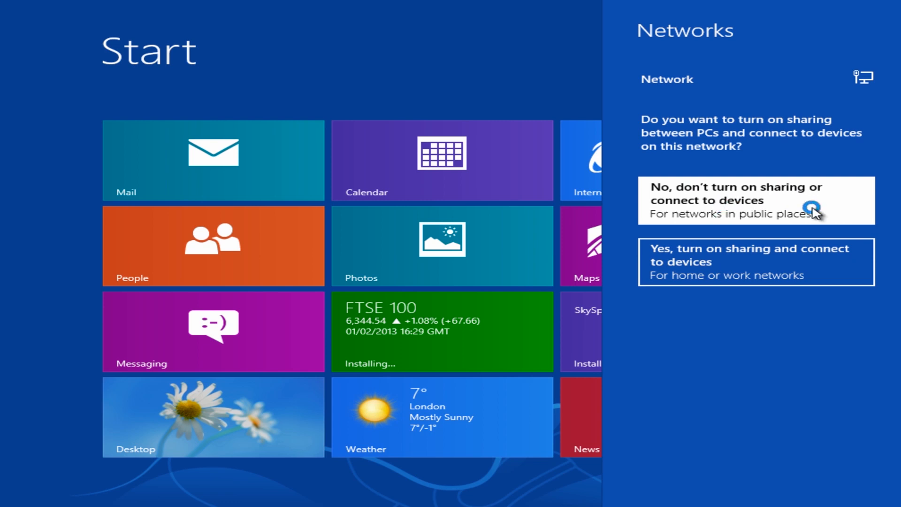
click(755, 200)
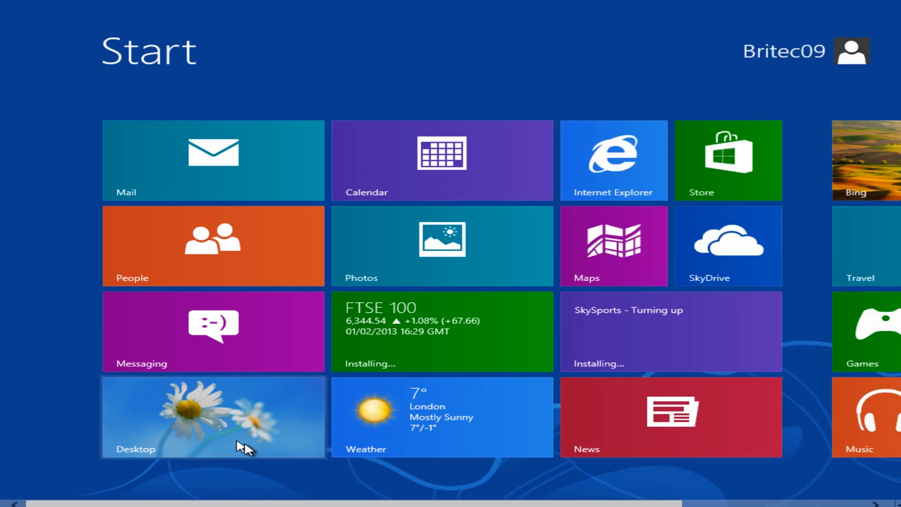
Step: Switch to the desktop and select the picture file there
click(213, 416)
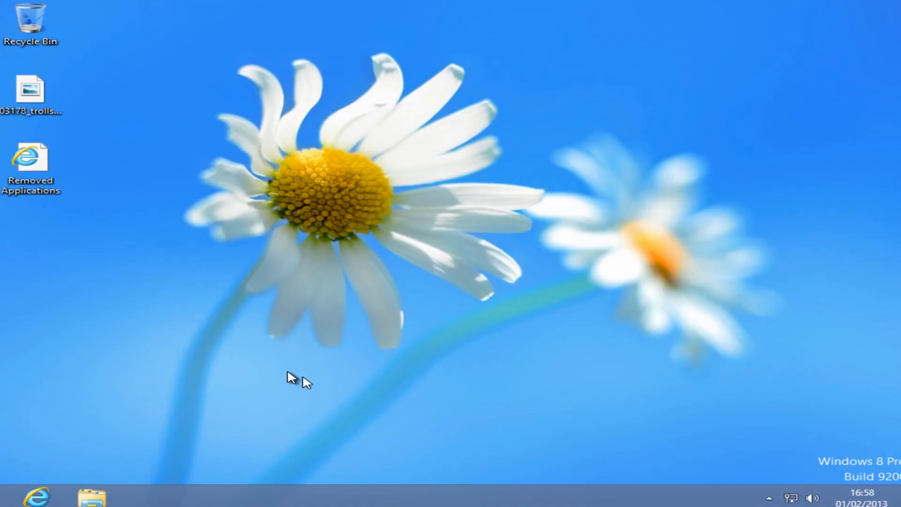
click(31, 92)
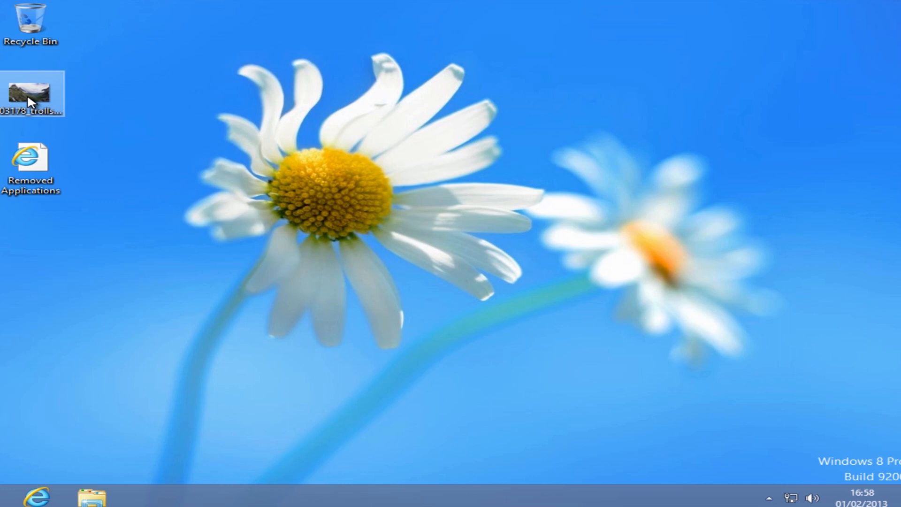
mouse_move(37, 99)
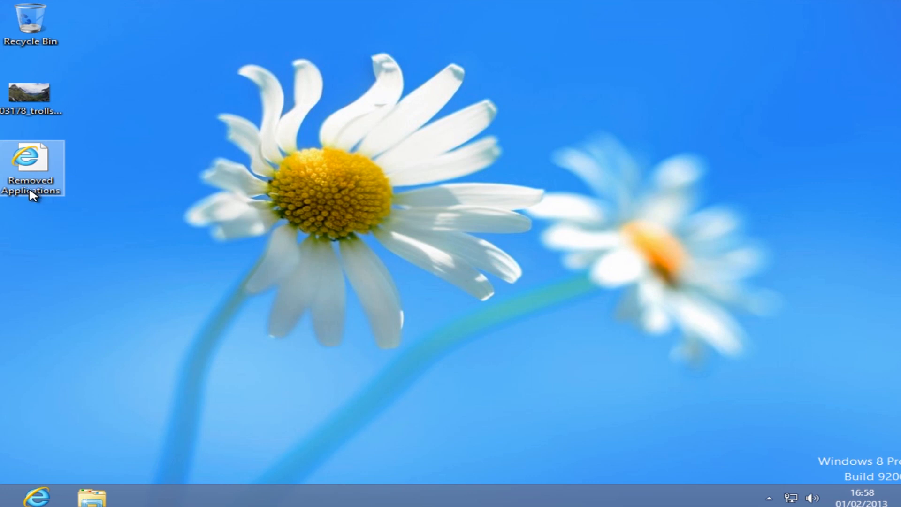
mouse_move(36, 162)
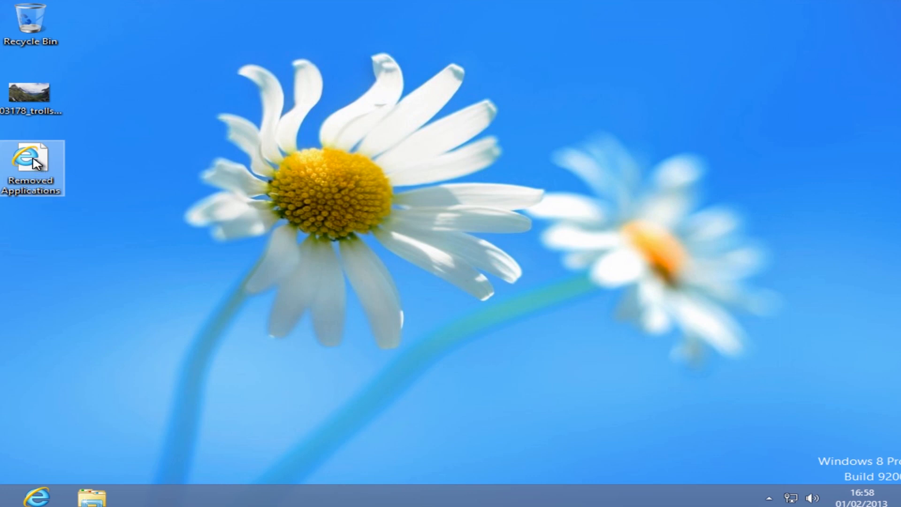
mouse_move(32, 161)
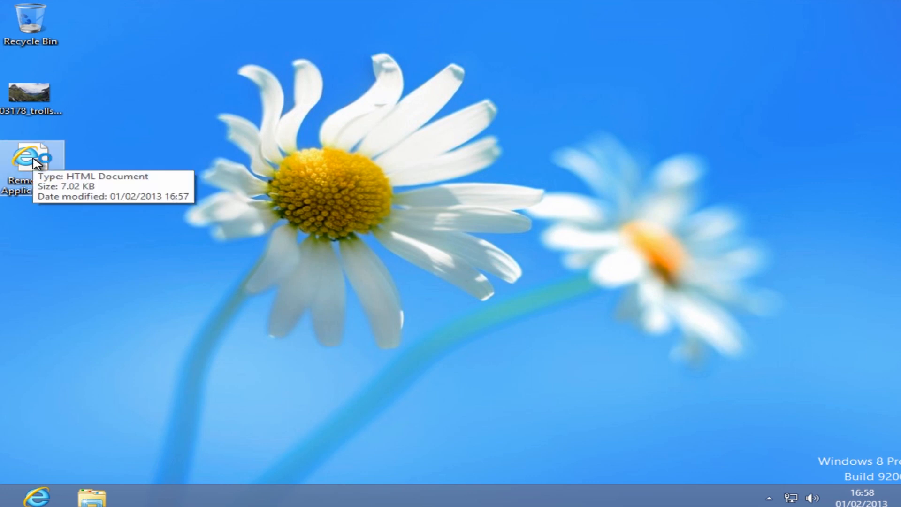
Step: View the Removed Applications report and Classic Shell page, then close Internet Explorer
double_click(30, 160)
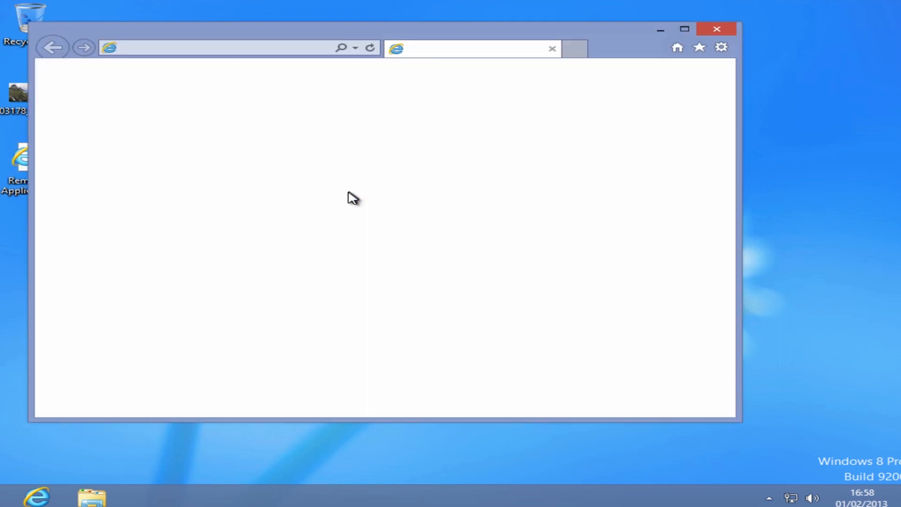
mouse_move(345, 206)
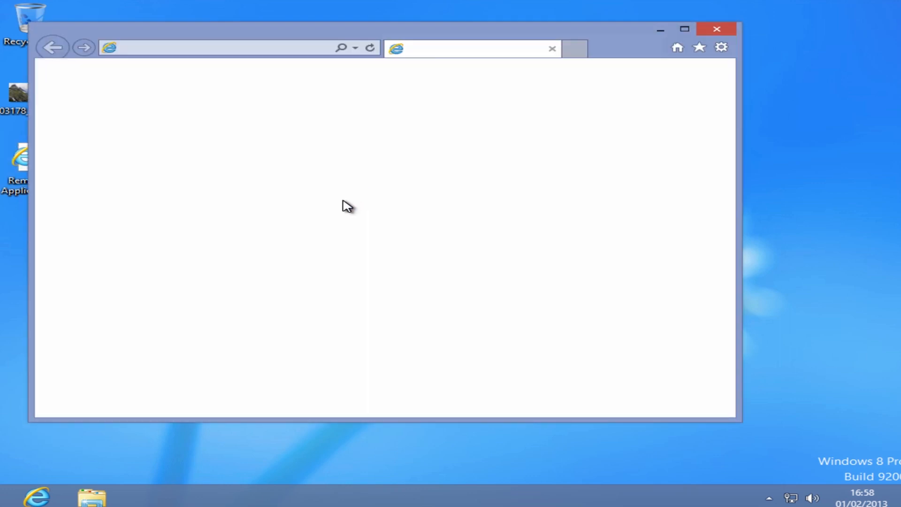
mouse_move(344, 209)
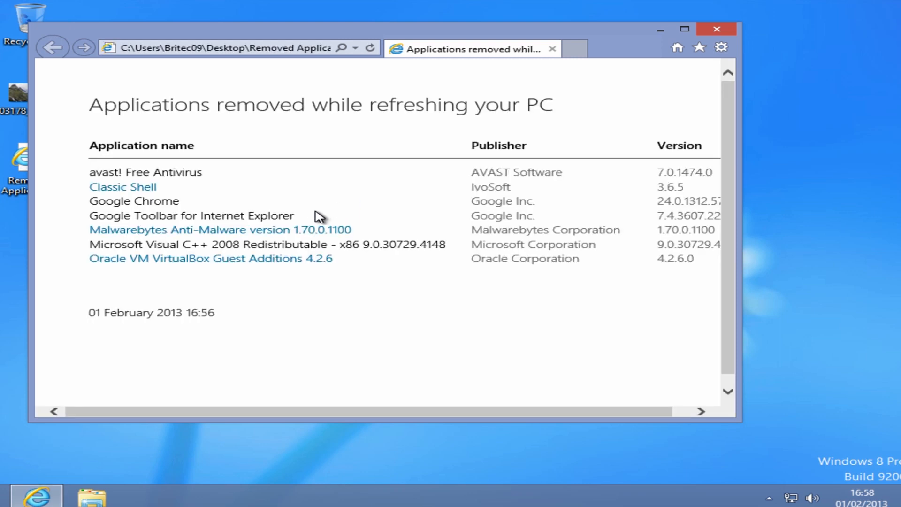
mouse_move(167, 265)
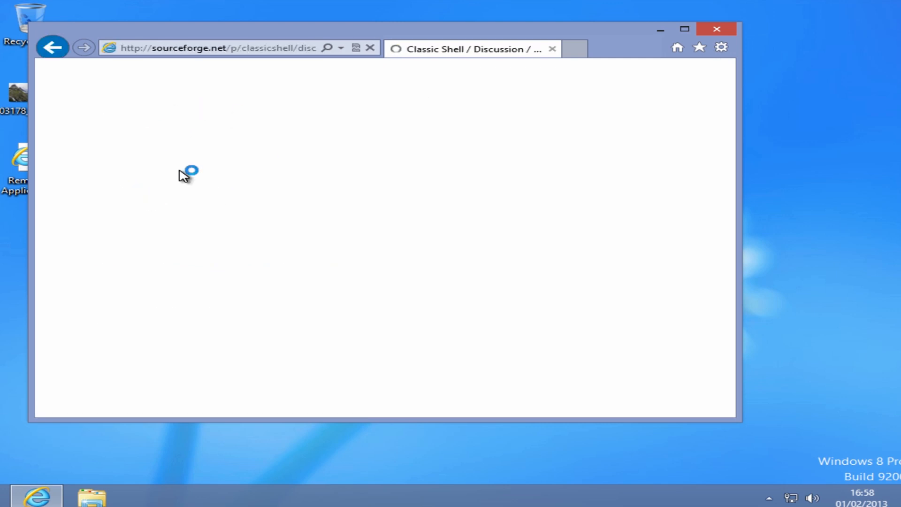
mouse_move(223, 173)
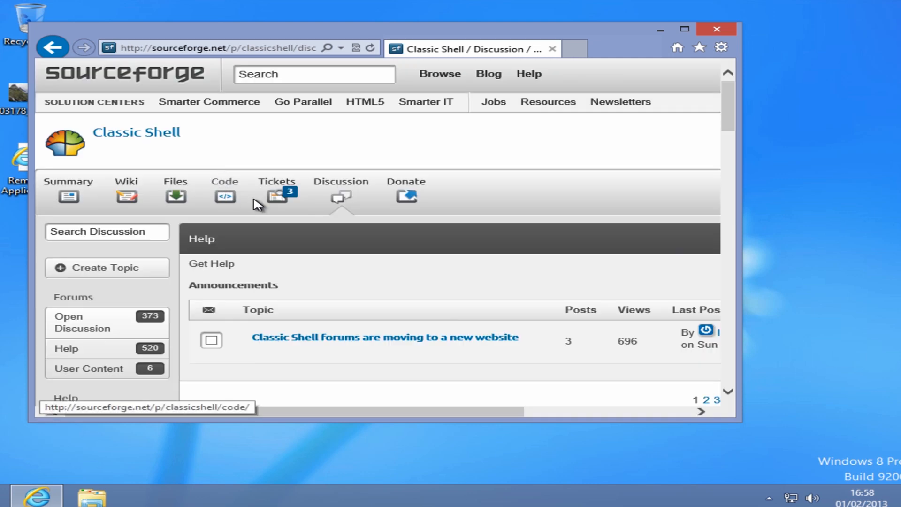
mouse_move(479, 263)
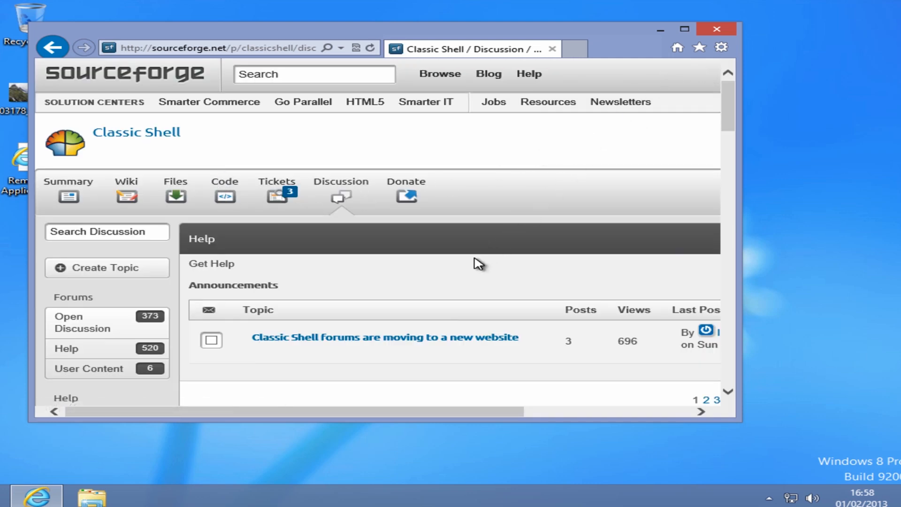
mouse_move(427, 285)
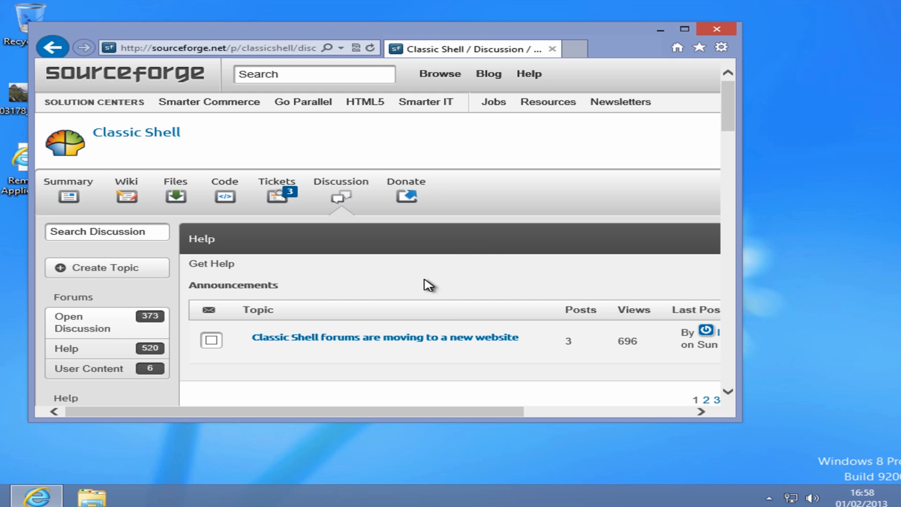
scroll(down, 3)
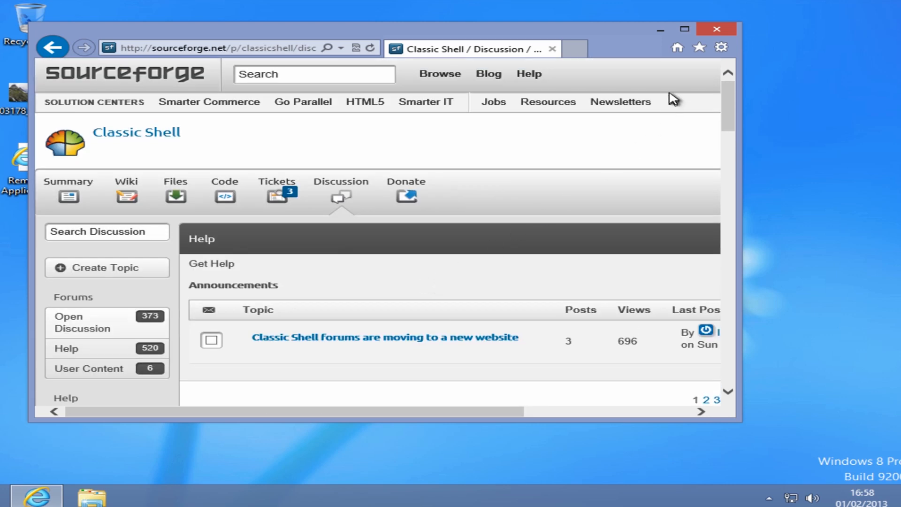
click(715, 29)
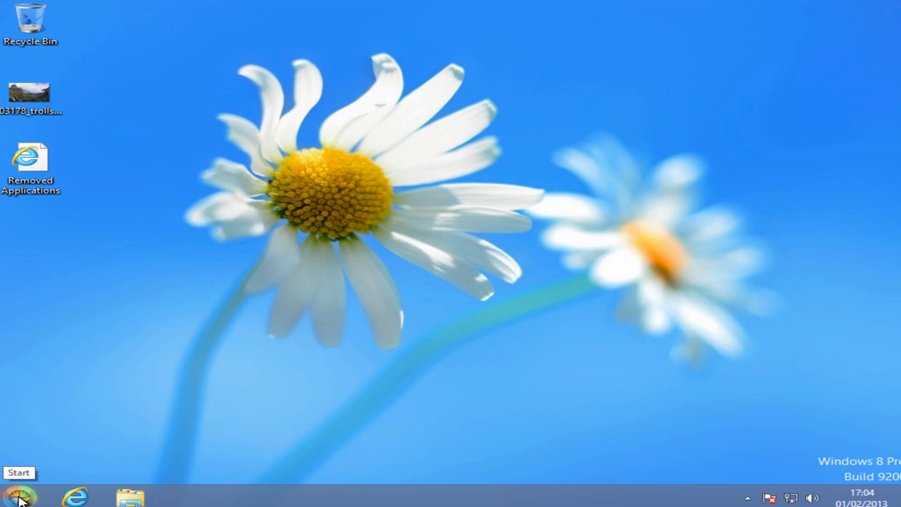
Step: Browse to Computer from the Classic Shell Start menu to reach Local Disk (C:)
click(20, 496)
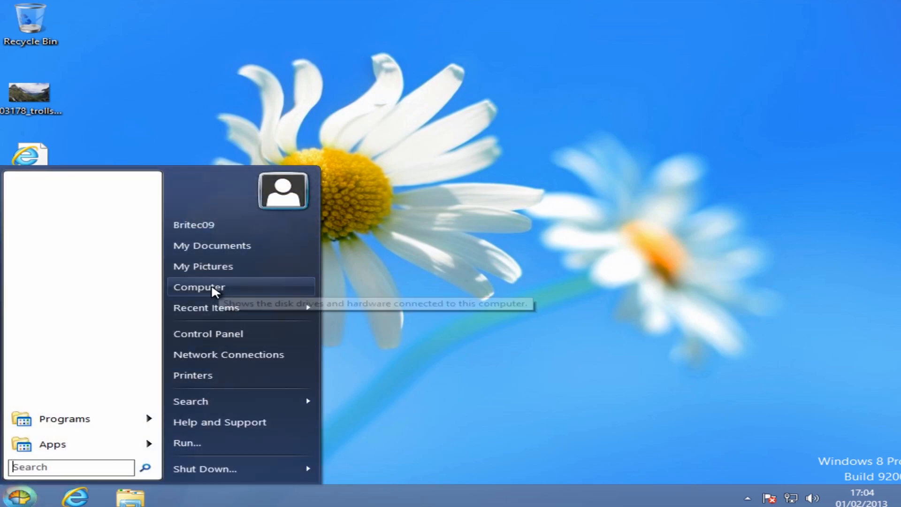
click(199, 287)
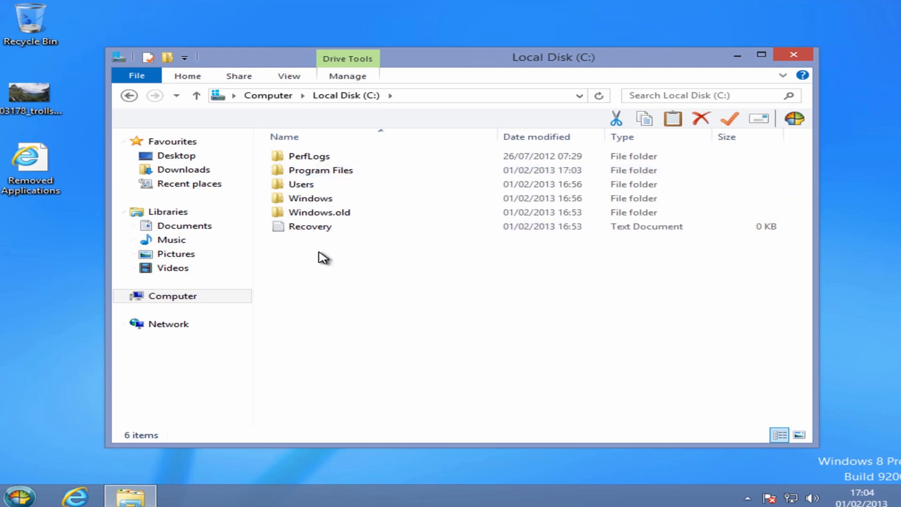
Step: Browse into Windows.old and its Program Files folder listing the old programs
click(308, 226)
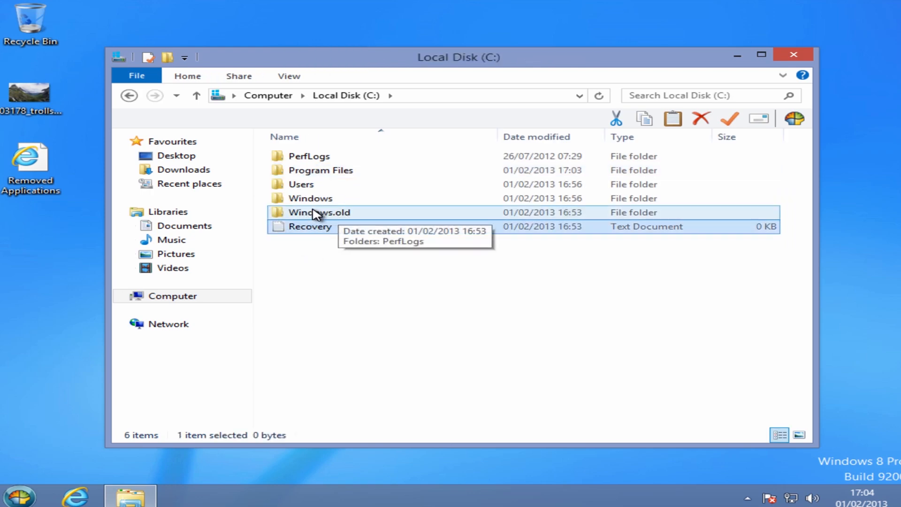
mouse_move(350, 226)
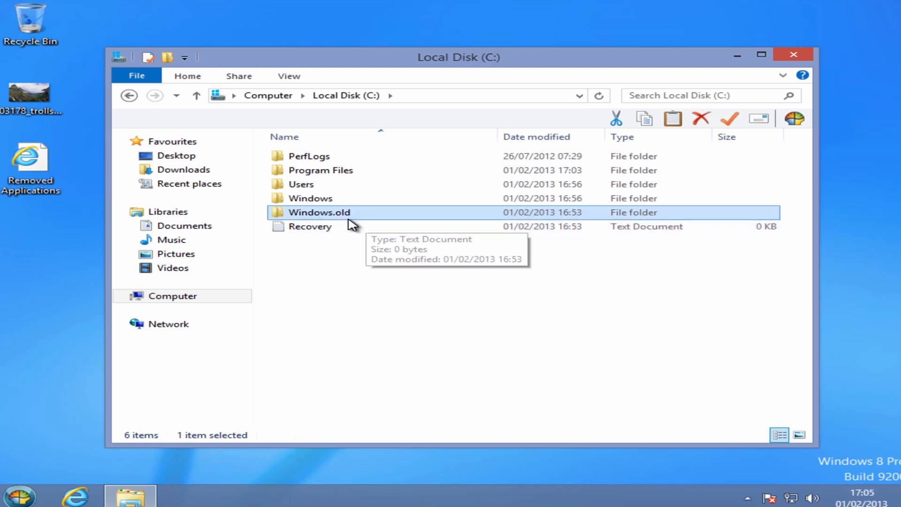
double_click(319, 212)
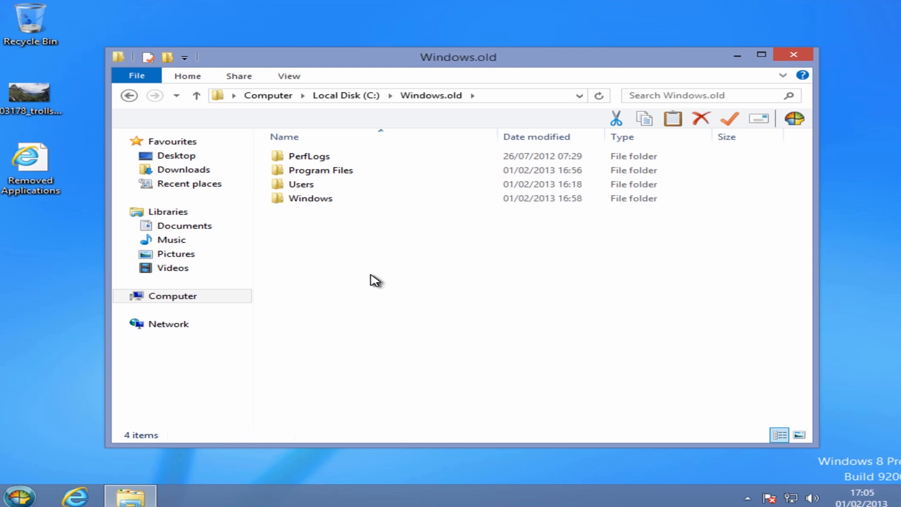
click(311, 198)
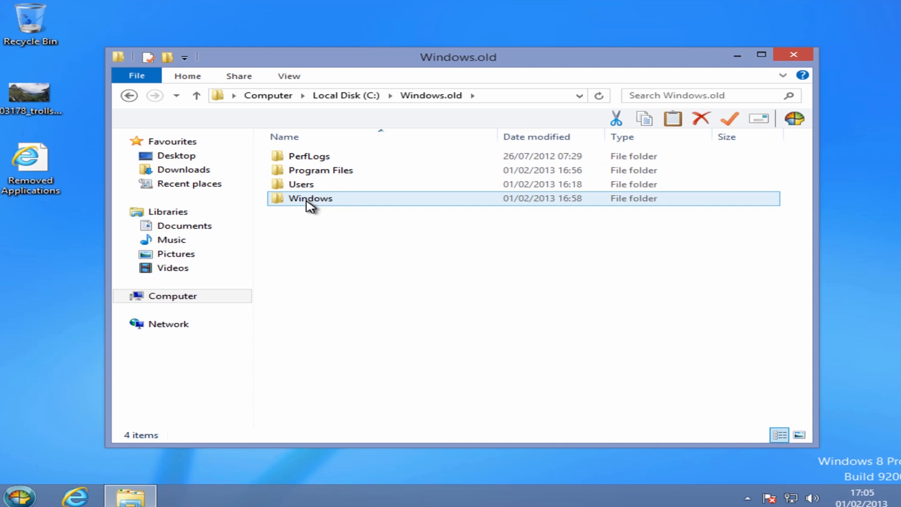
double_click(321, 170)
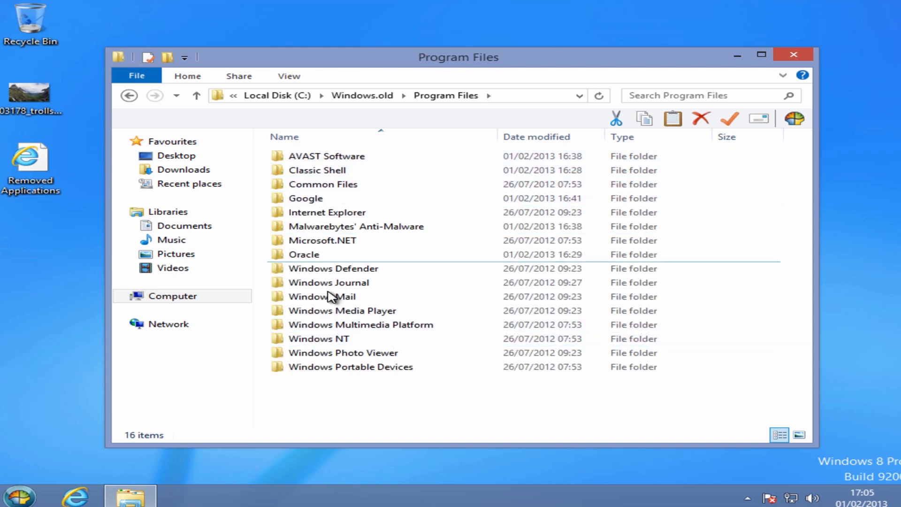